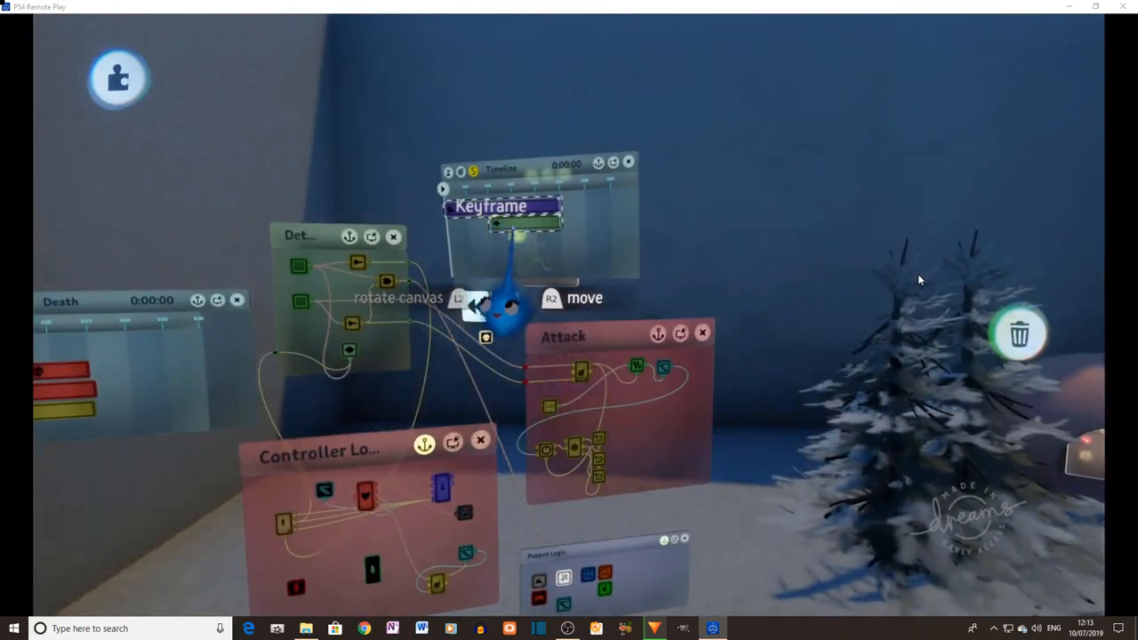
Move the door-keyframe Timeline gadget to a new spot on the logic canvas.
click(492, 205)
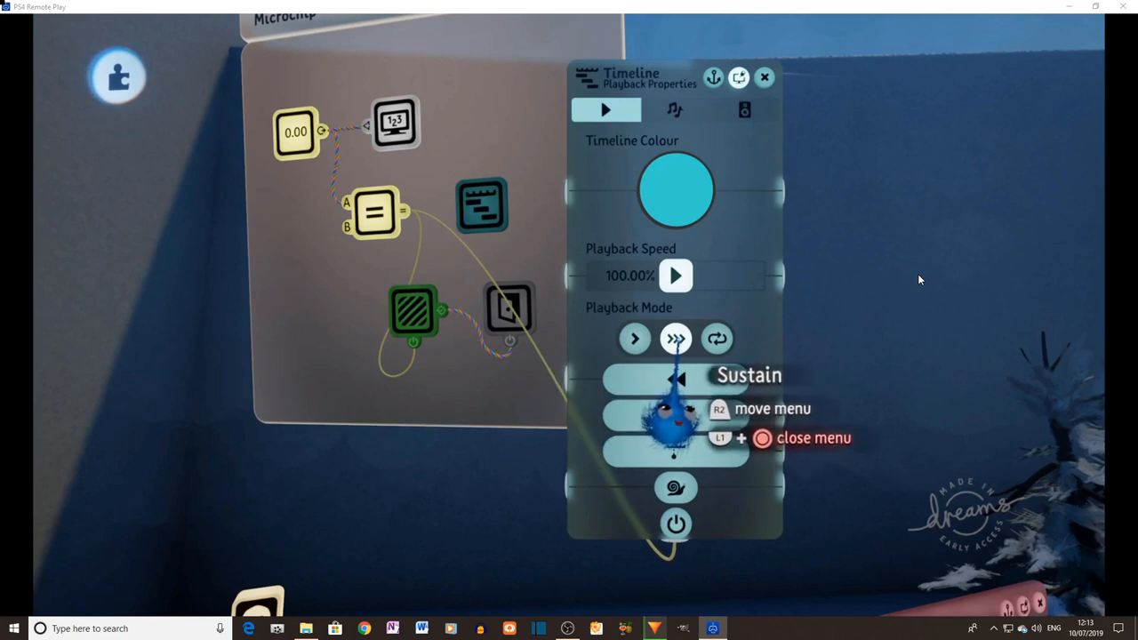
Switch the door Timeline to Sustain playback mode and close its properties.
click(635, 338)
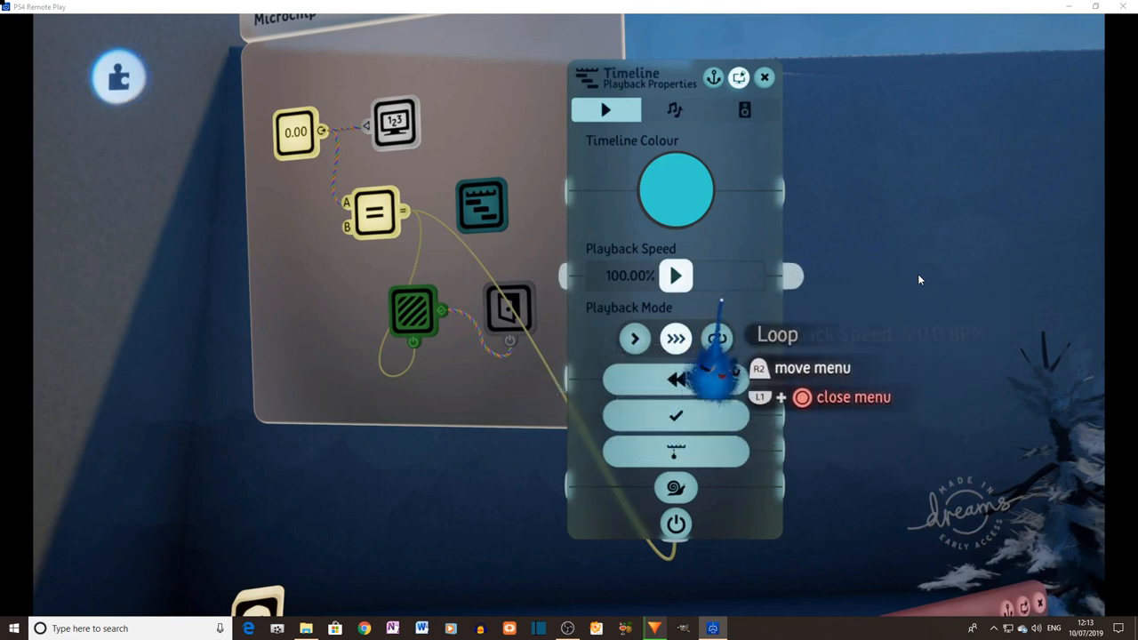
click(764, 76)
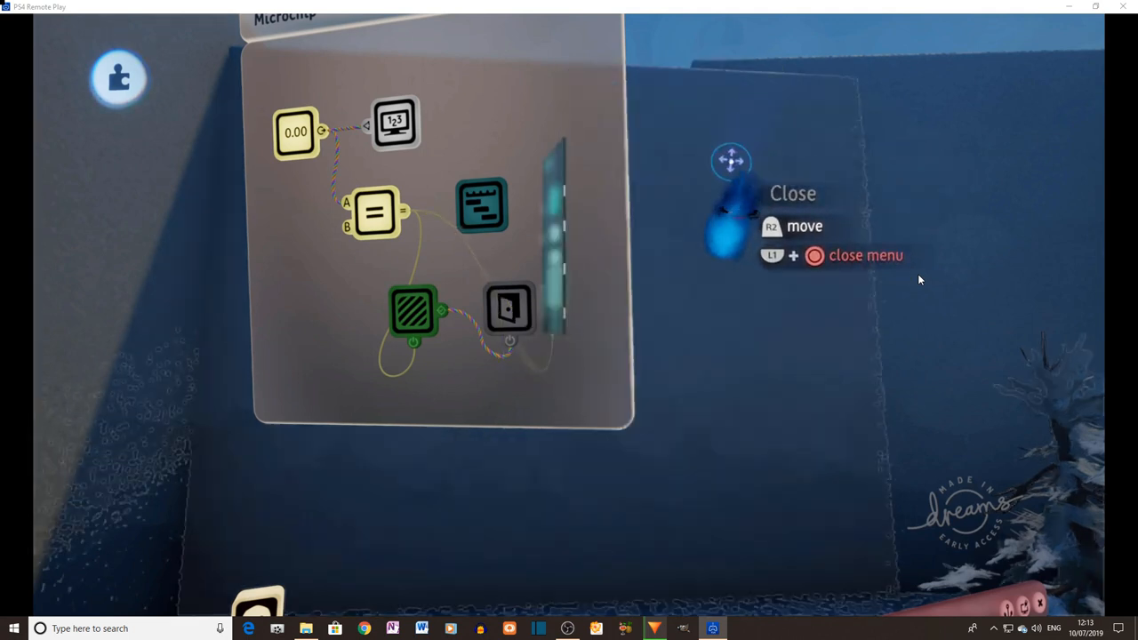